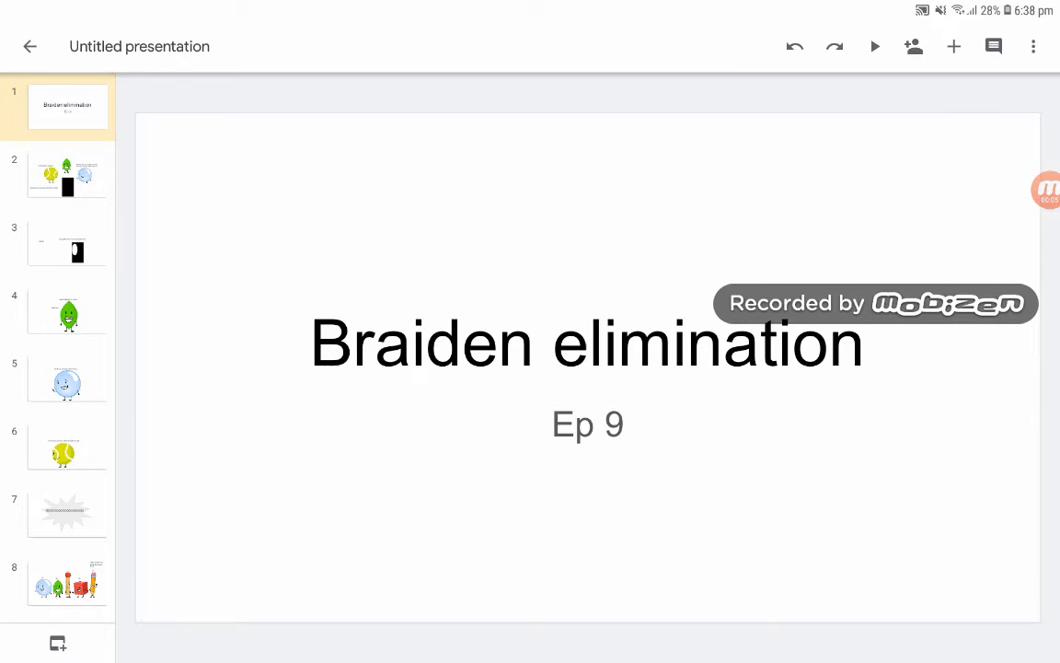
# - Page from the title slide through the elimination-centre slide to slide 3's 89-vote announcement
pyautogui.click(67, 175)
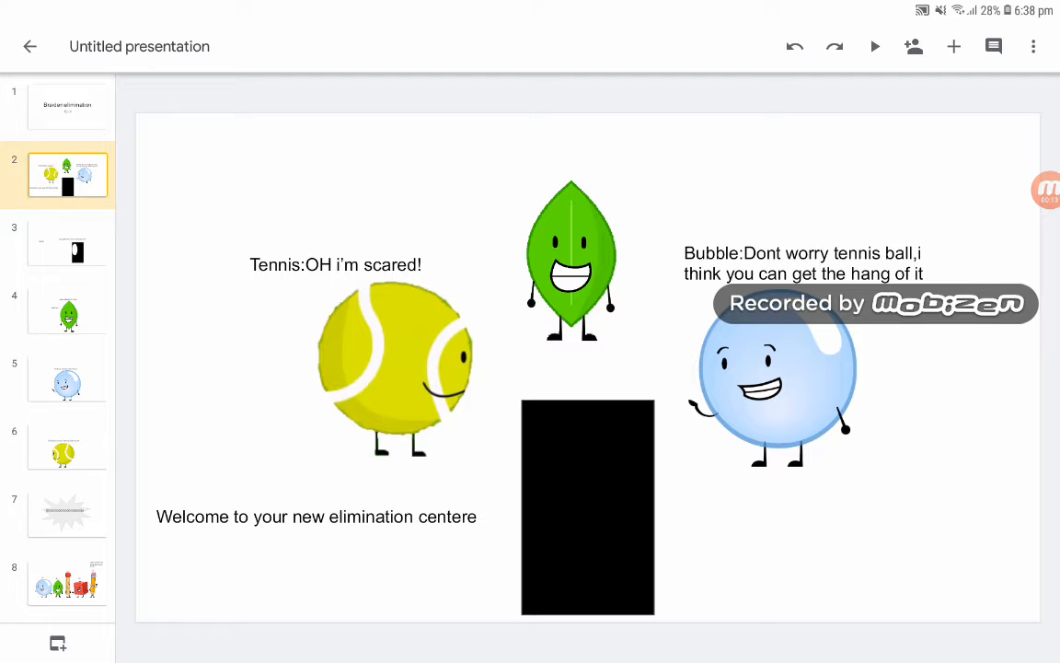
pyautogui.click(67, 243)
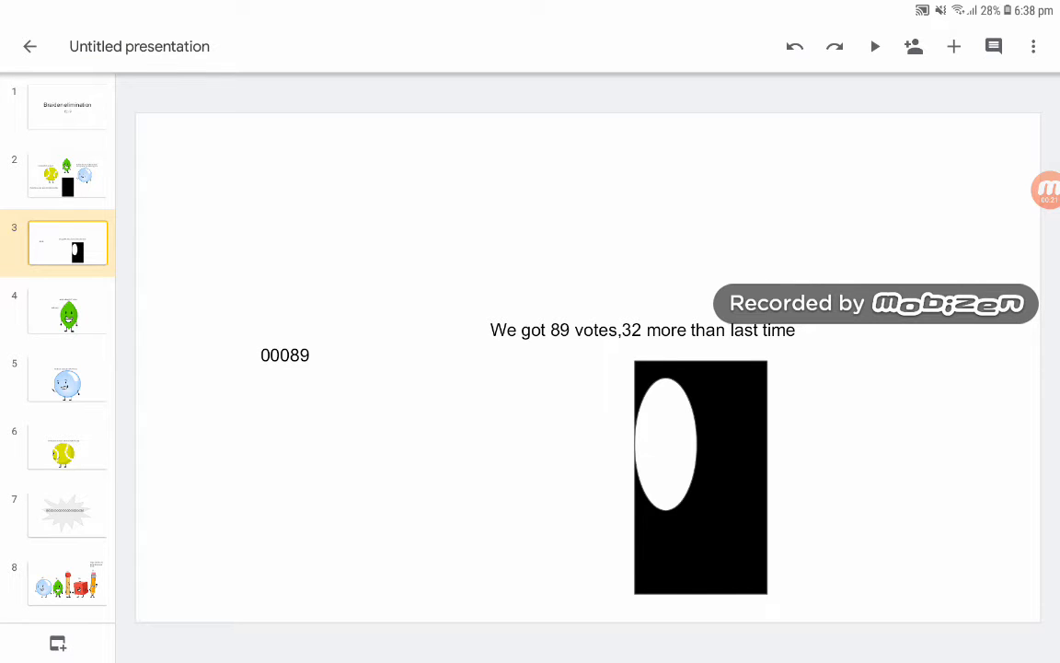
# - Page through slides 4–8, where Leafy and Bubble are safe and tennis ball is eliminated, then slide 10
pyautogui.click(67, 311)
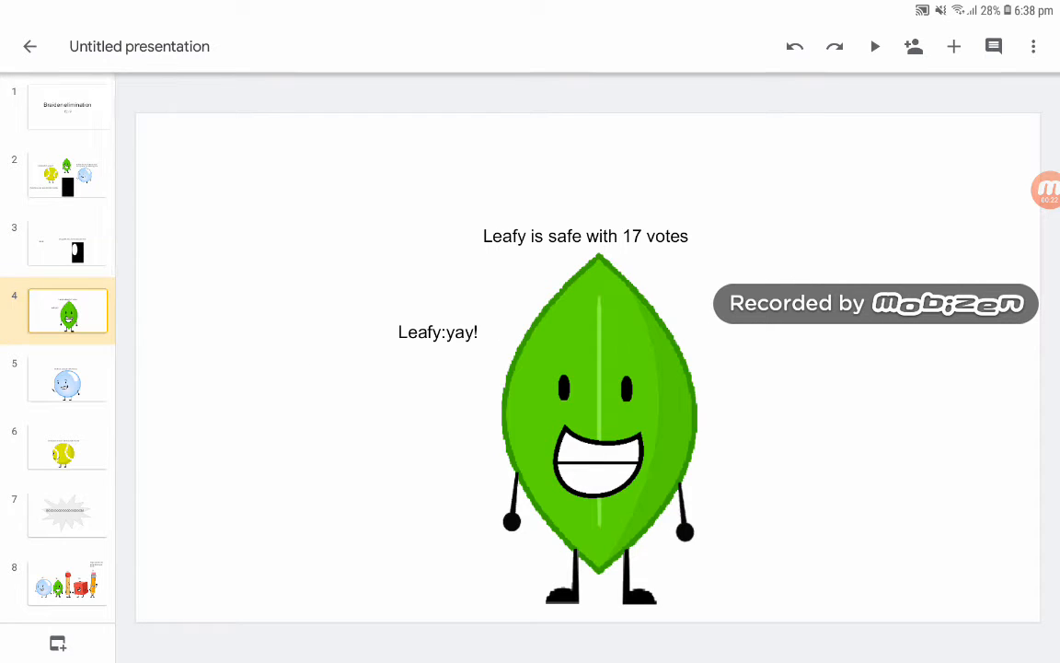
pyautogui.click(67, 379)
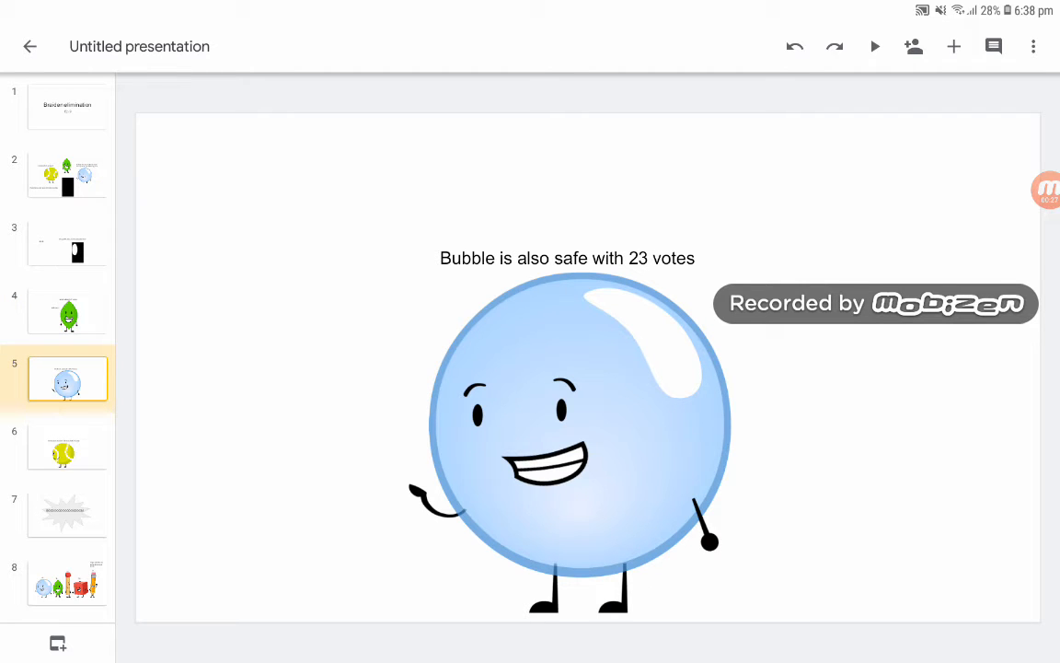
pyautogui.click(67, 446)
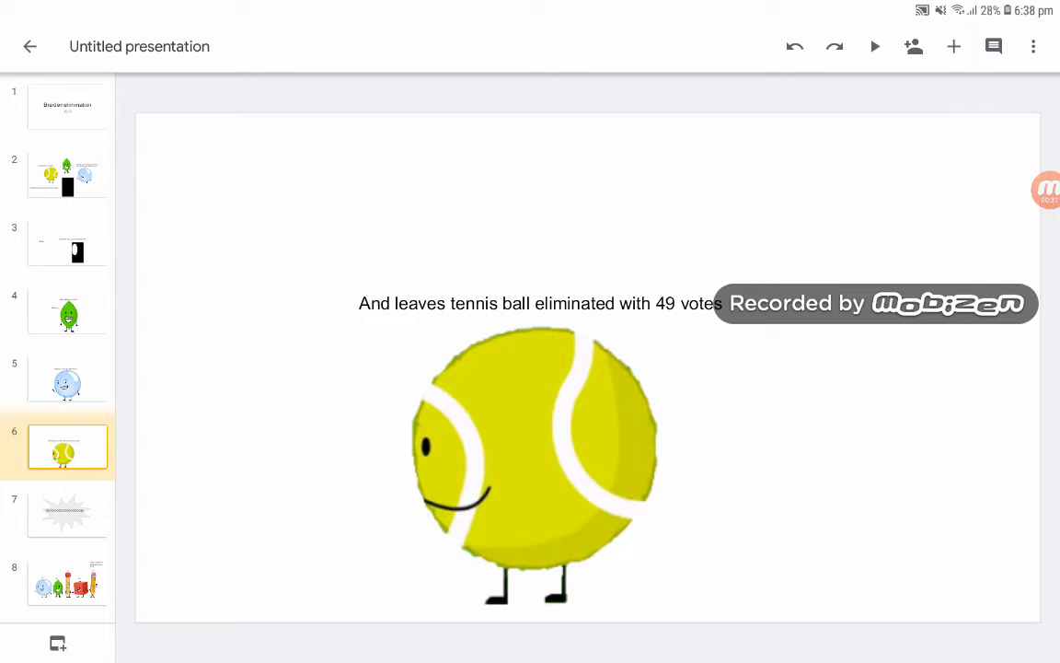
pyautogui.click(67, 513)
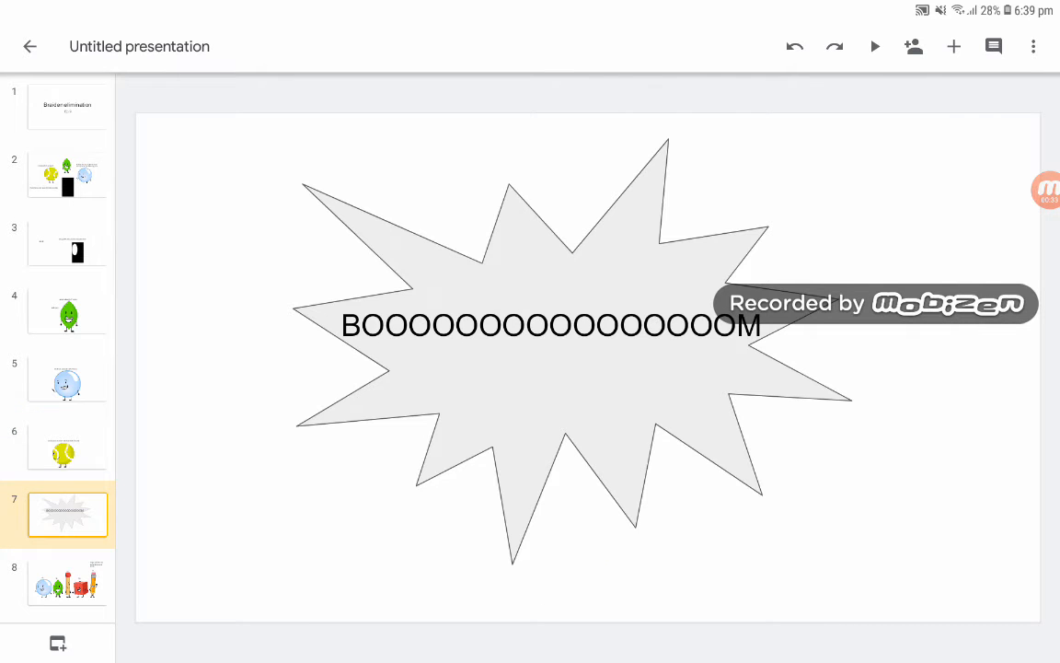
pyautogui.click(67, 584)
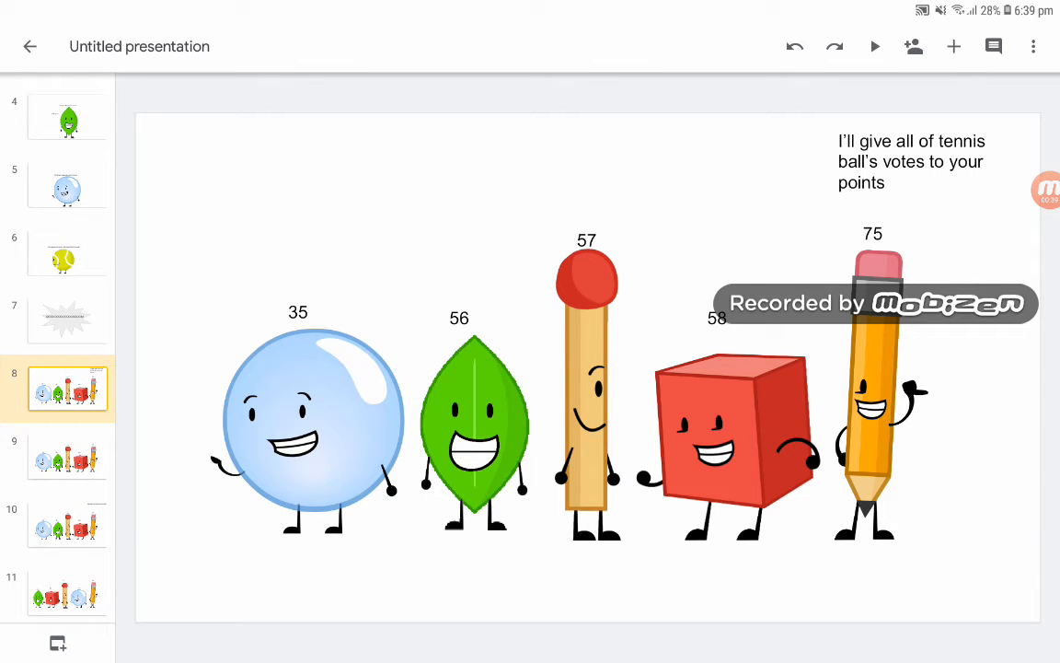
pyautogui.click(67, 457)
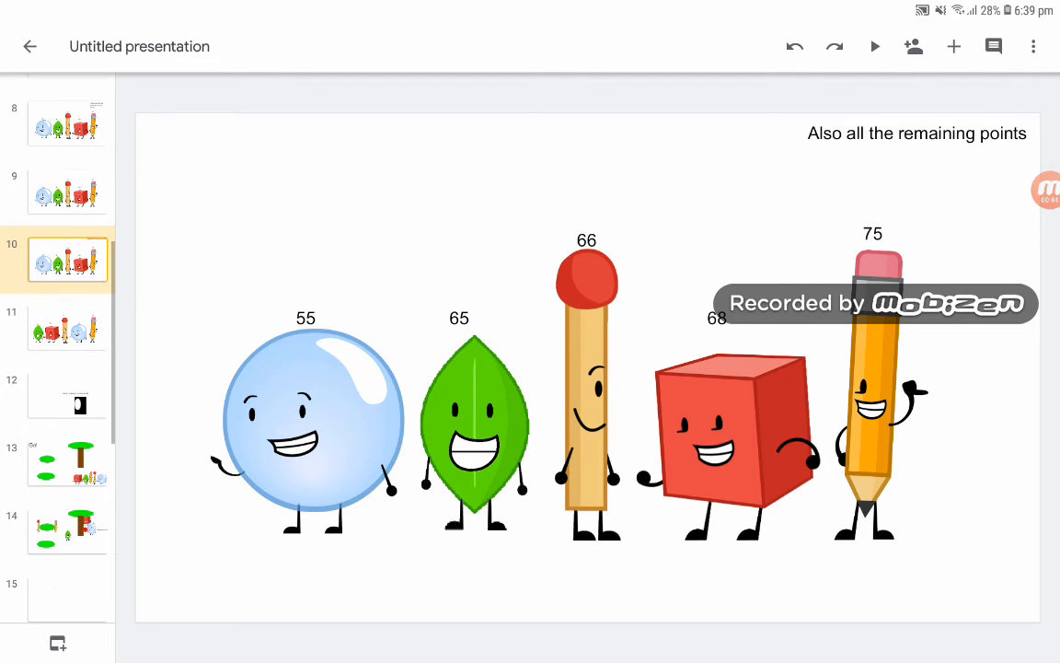
# - Jump to slide 14, where Bubble says "Got one!" by the tree
pyautogui.click(68, 327)
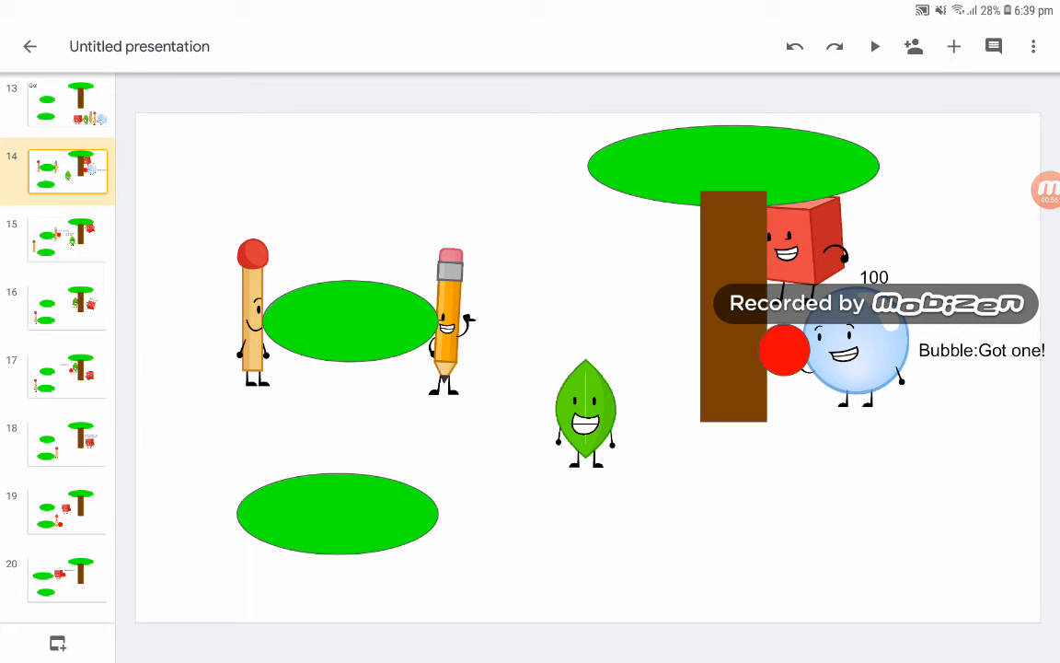
# - Page through slides 15, 17, 18 and 21's final scores to the slide 22 vote
pyautogui.click(67, 238)
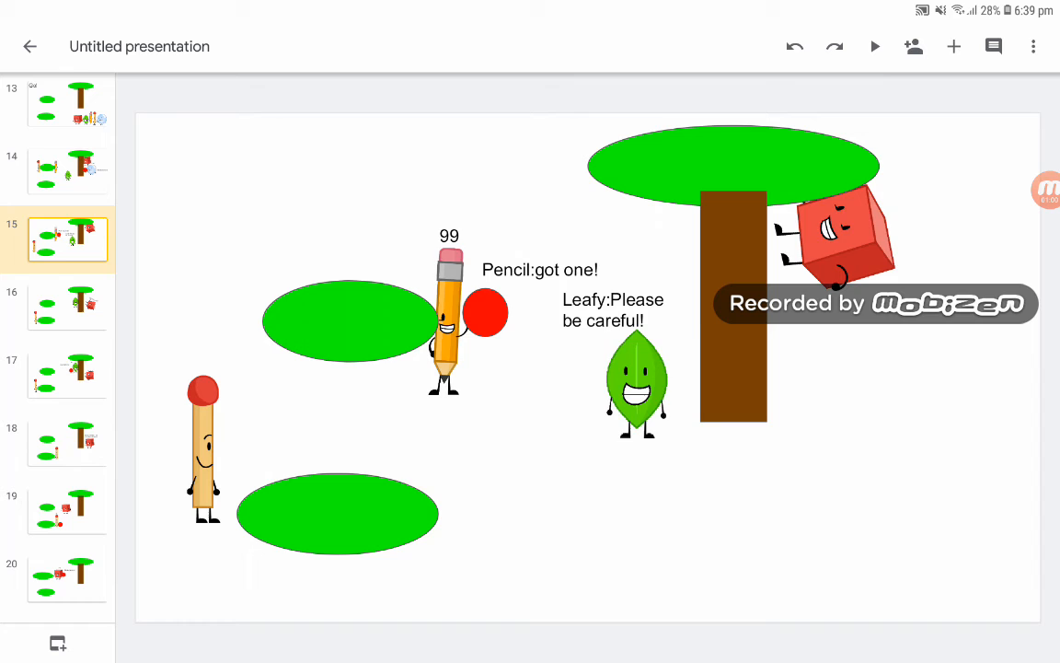
pyautogui.click(68, 371)
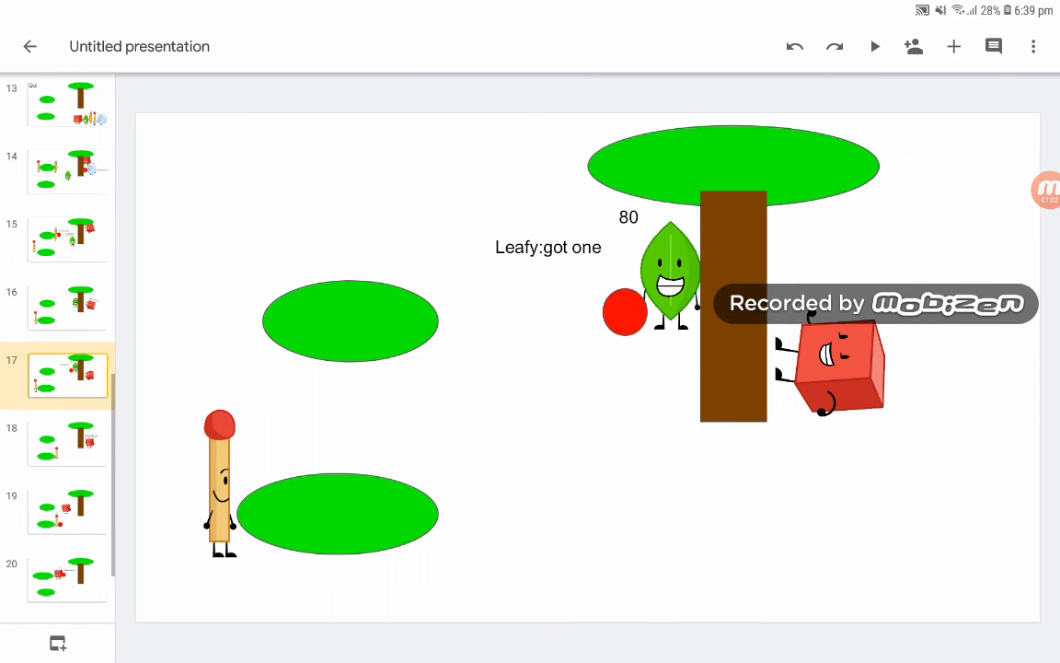
pyautogui.click(68, 442)
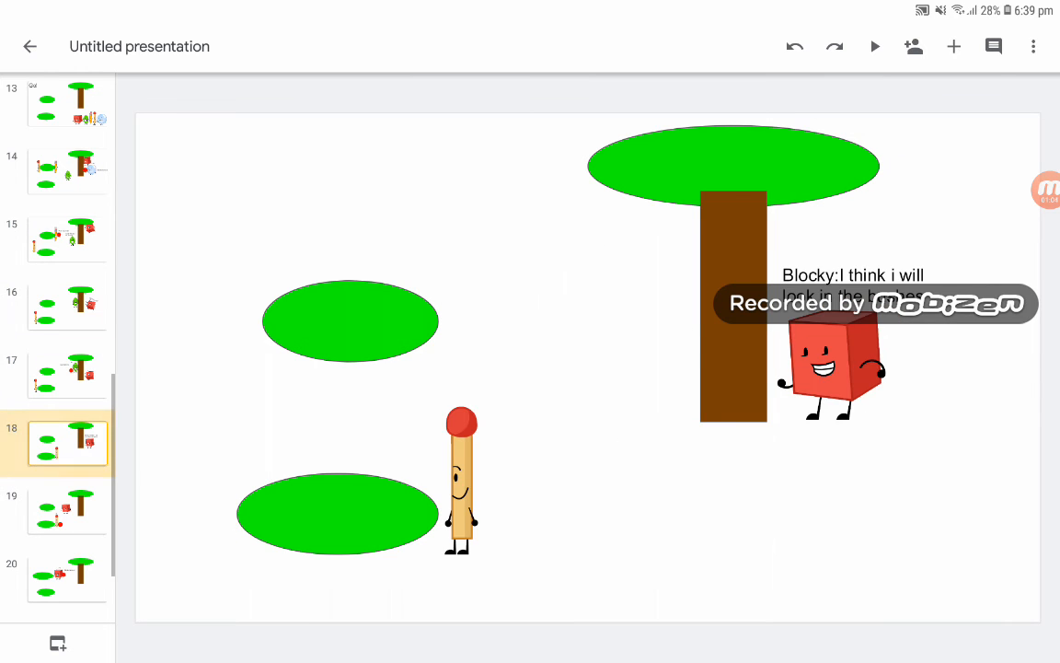
pyautogui.click(67, 509)
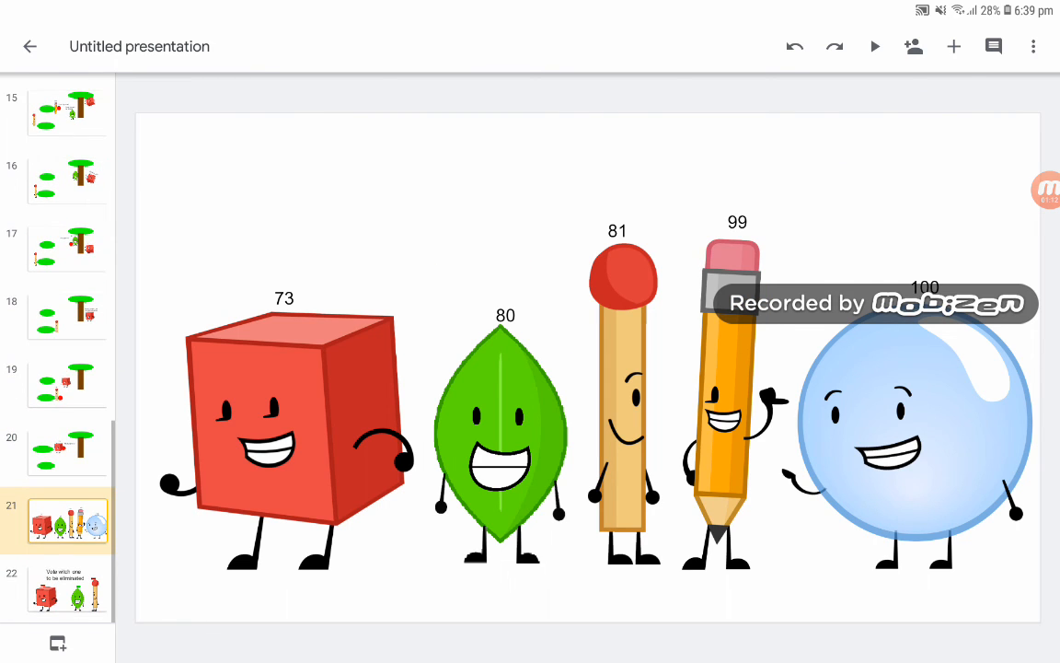
pyautogui.click(67, 589)
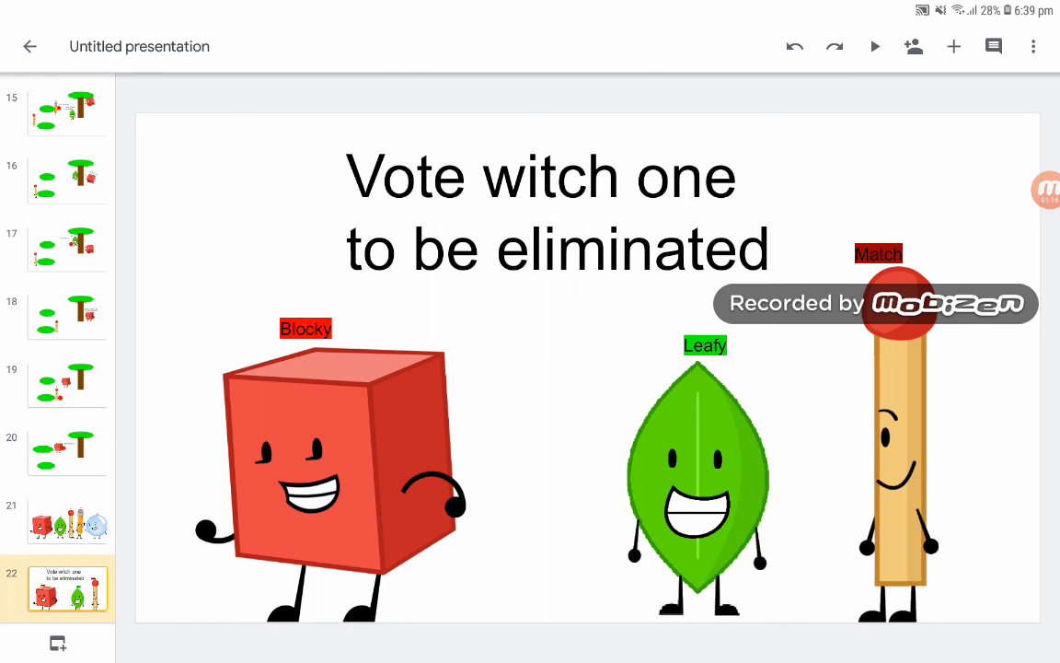